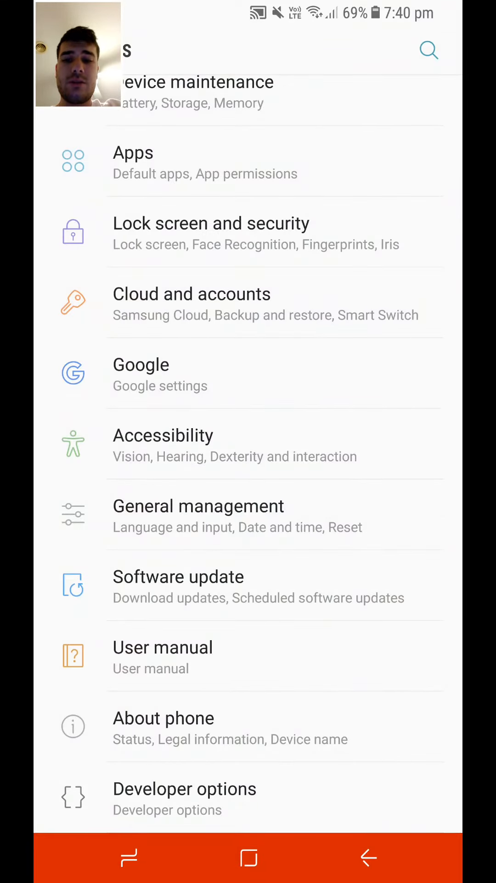
- Reach the Screen mode page under Display, currently on Adaptive display
scroll(down, 3)
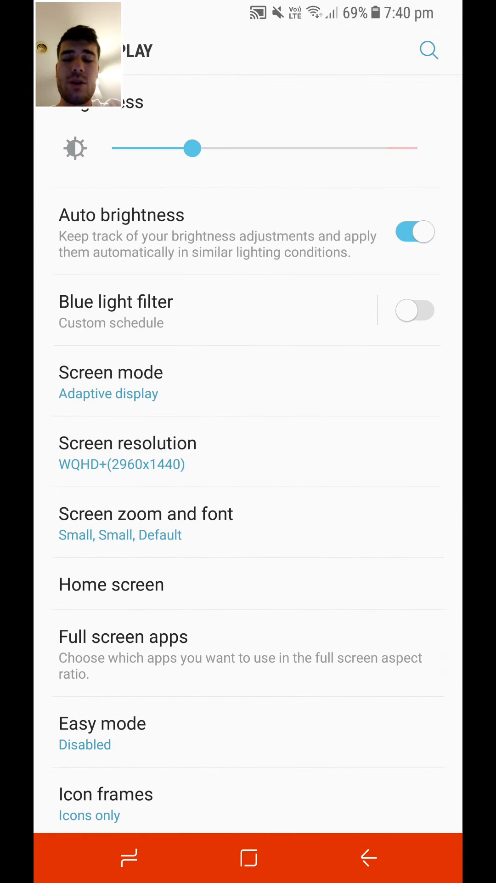
click(110, 372)
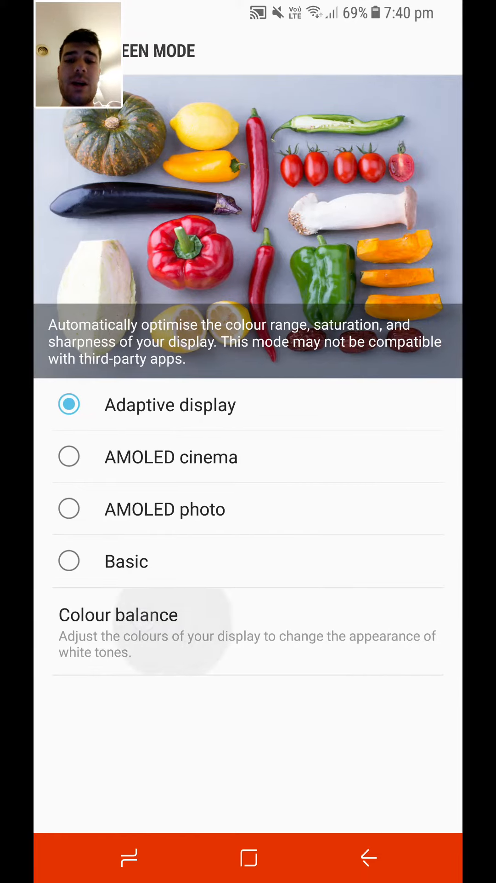
- In Colour balance, lower the Red slider to about two-thirds, leaving green and blue at full
click(119, 614)
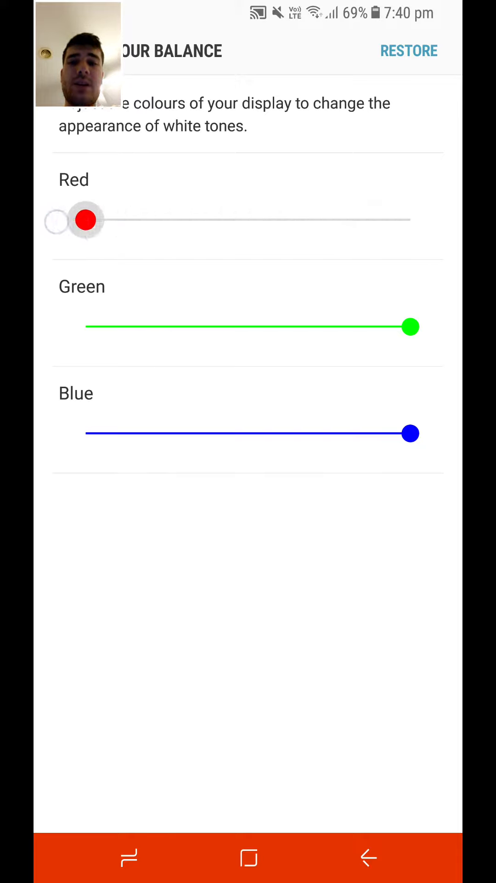
drag(84, 220, 119, 220)
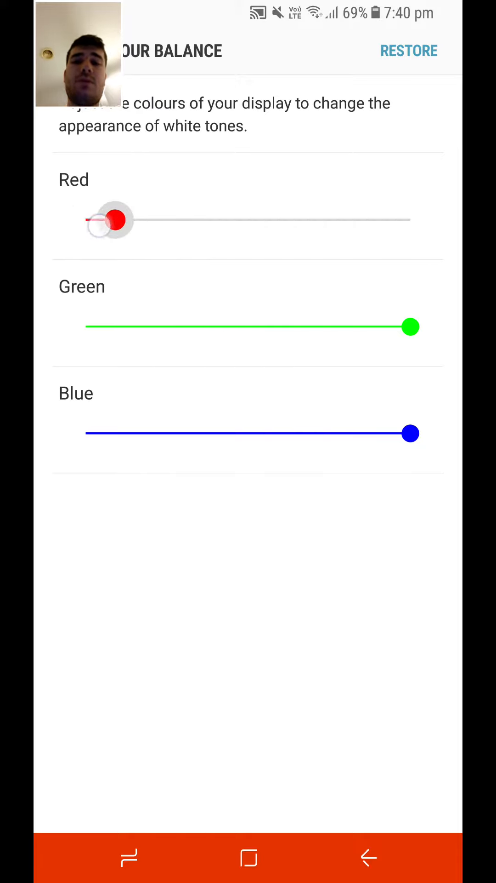
drag(118, 219, 411, 220)
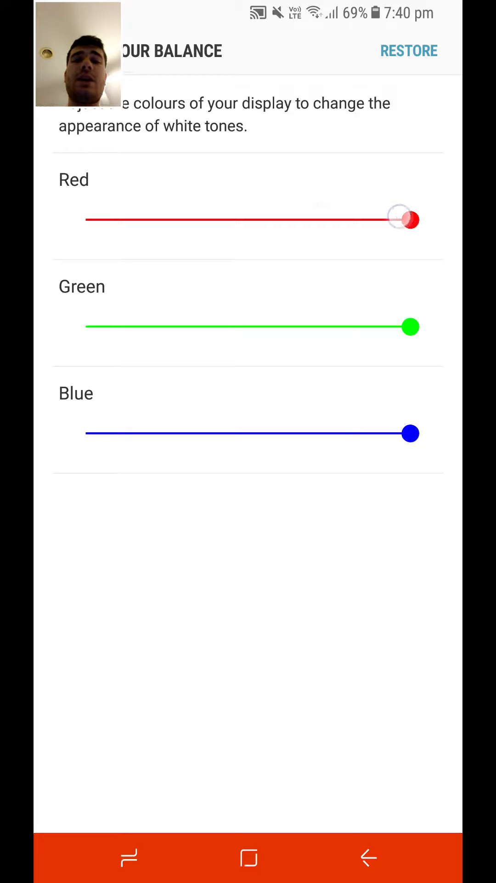
drag(410, 220, 291, 220)
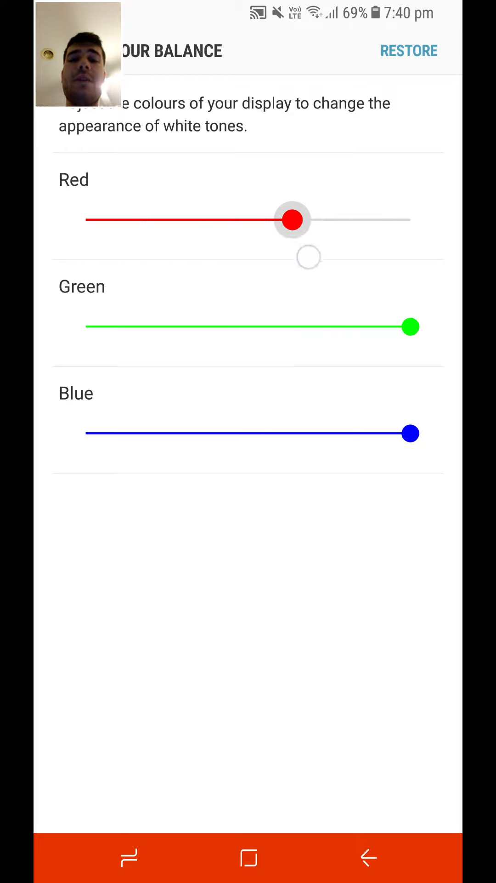